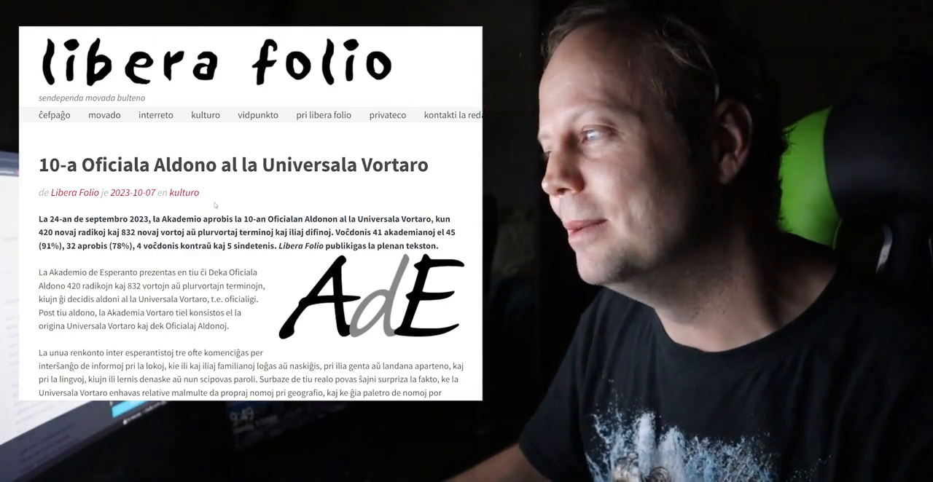
{"action": "scroll", "scroll_direction": "down", "scroll_amount": 3}
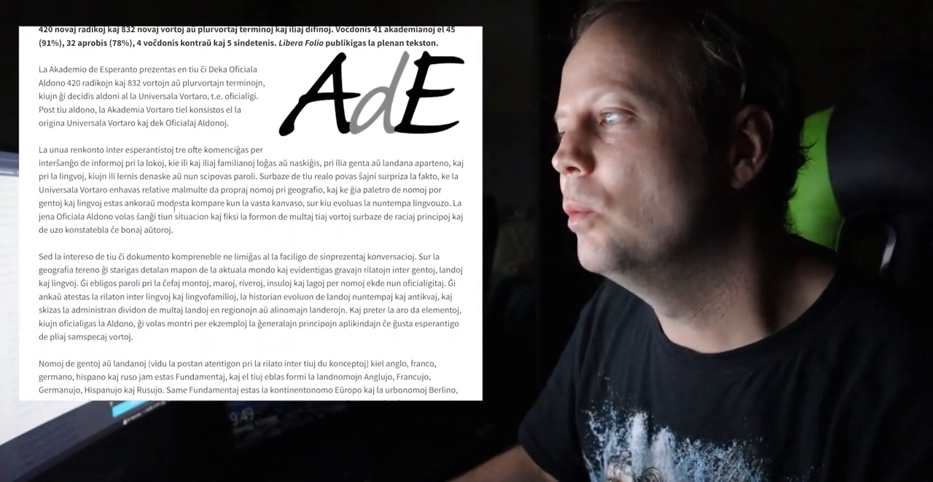
{"action": "scroll", "scroll_direction": "down", "scroll_amount": 3}
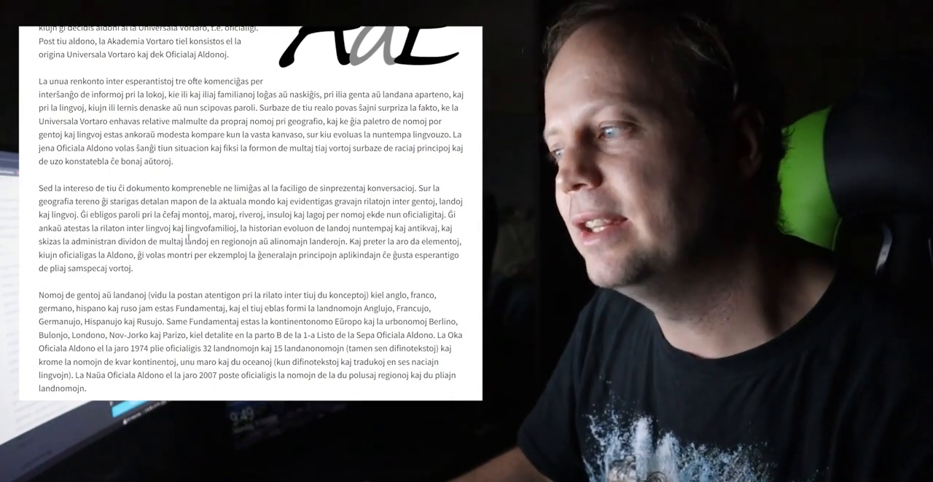
{"action": "scroll", "scroll_direction": "down", "scroll_amount": 3}
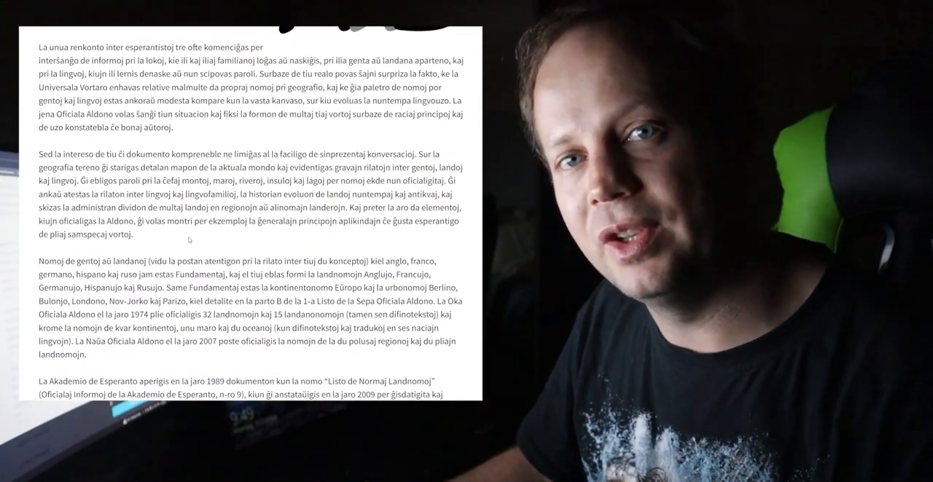